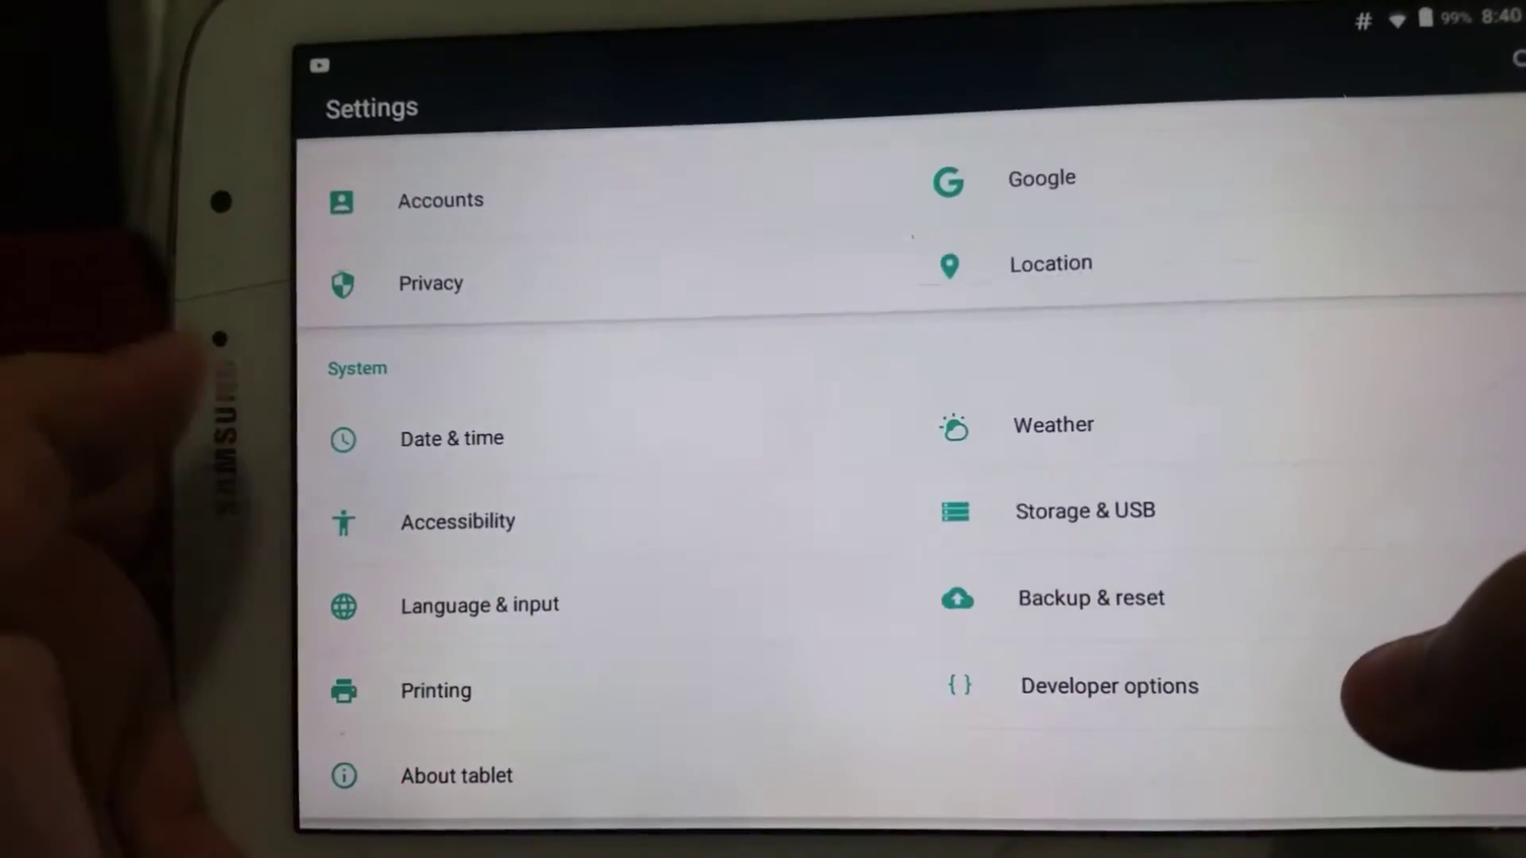
Step: Show the About tablet page with Android 6.0.1 and CyanogenMod 13.0 nightly build
click(457, 775)
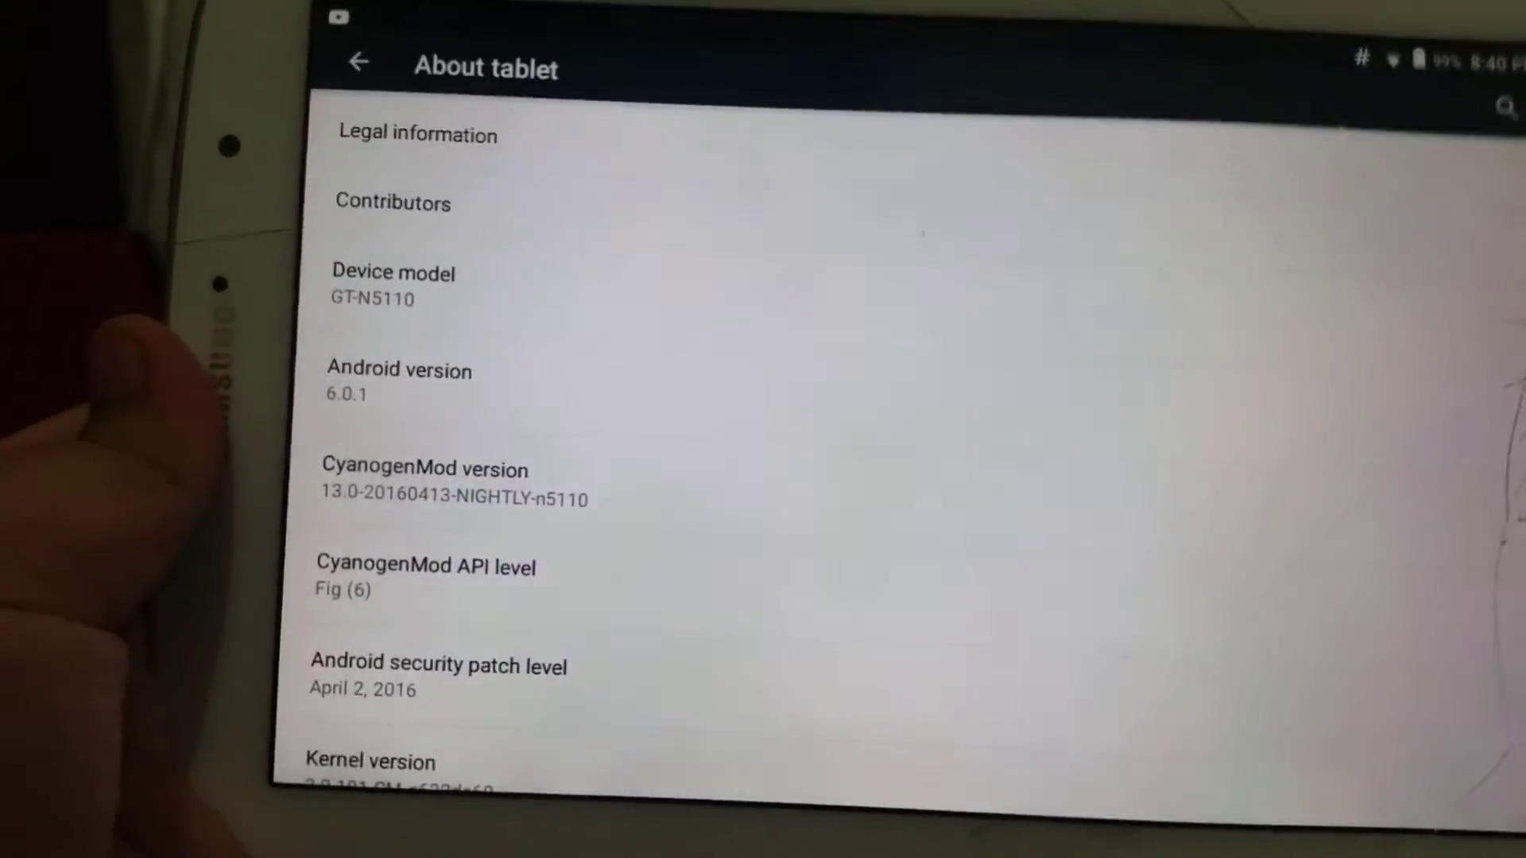